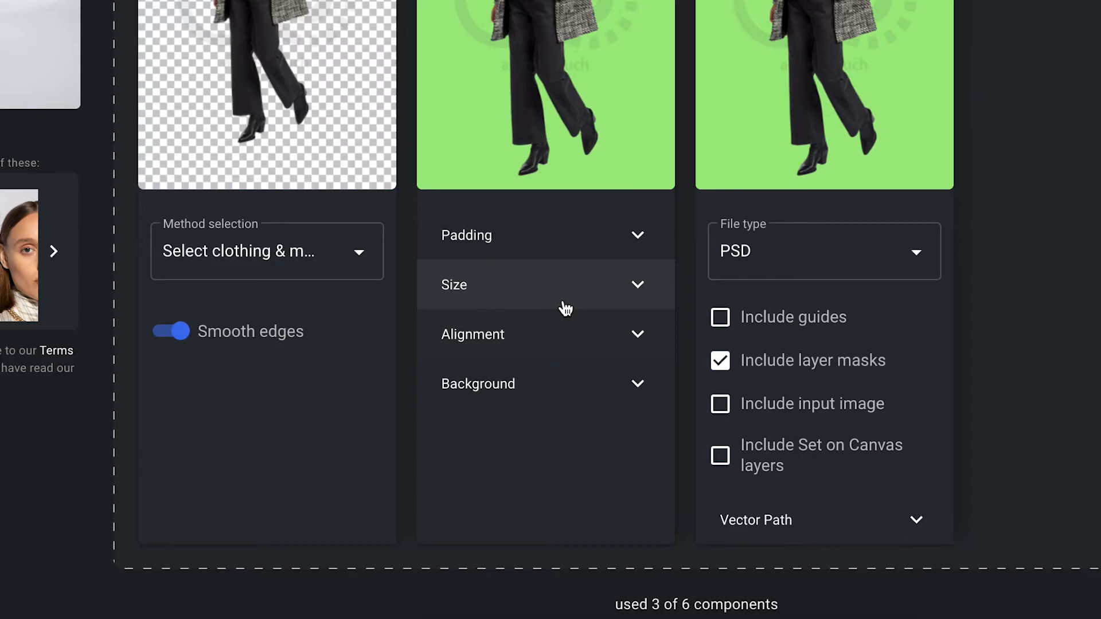
Show the 57-per-side canvas padding and tick 'Include guides' for the PSD export
click(546, 284)
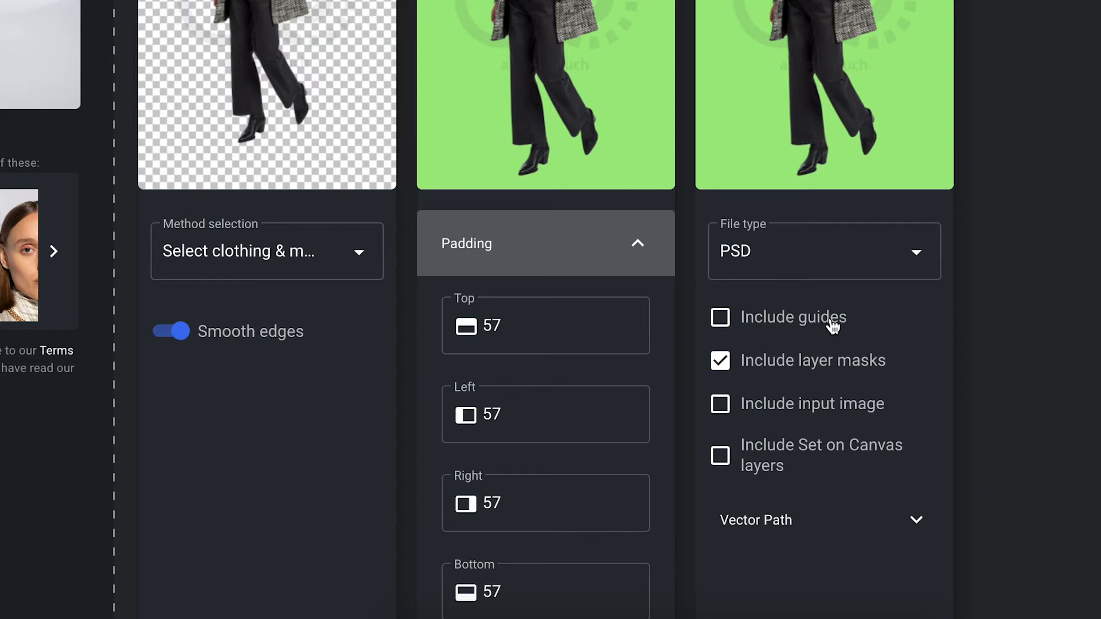
click(720, 317)
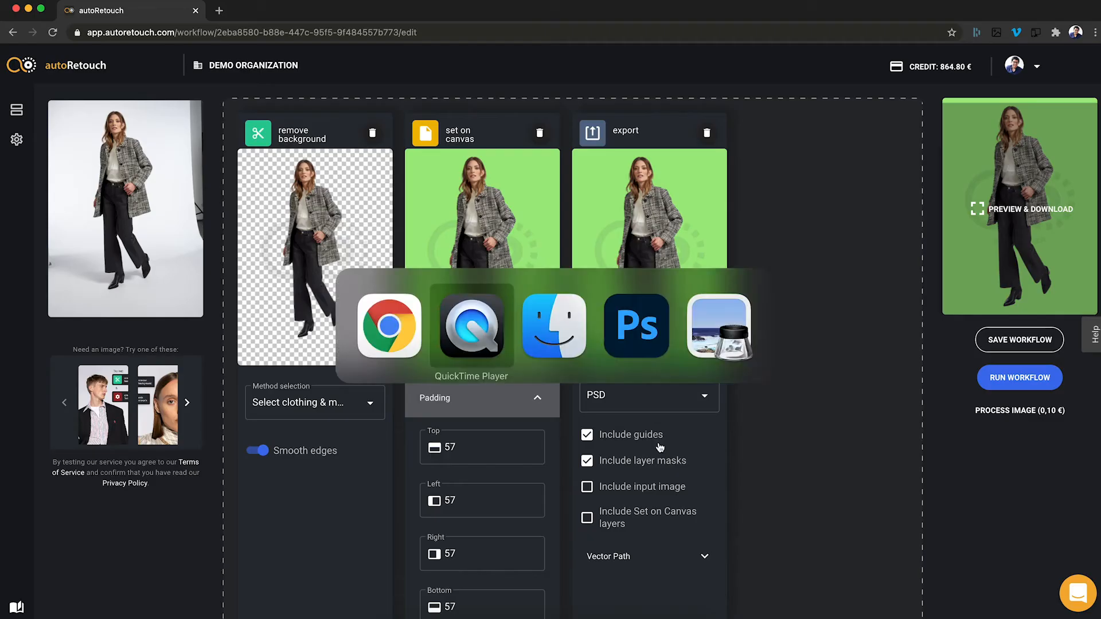
Switch to Photoshop to work with the exported PSD and its guides
click(634, 324)
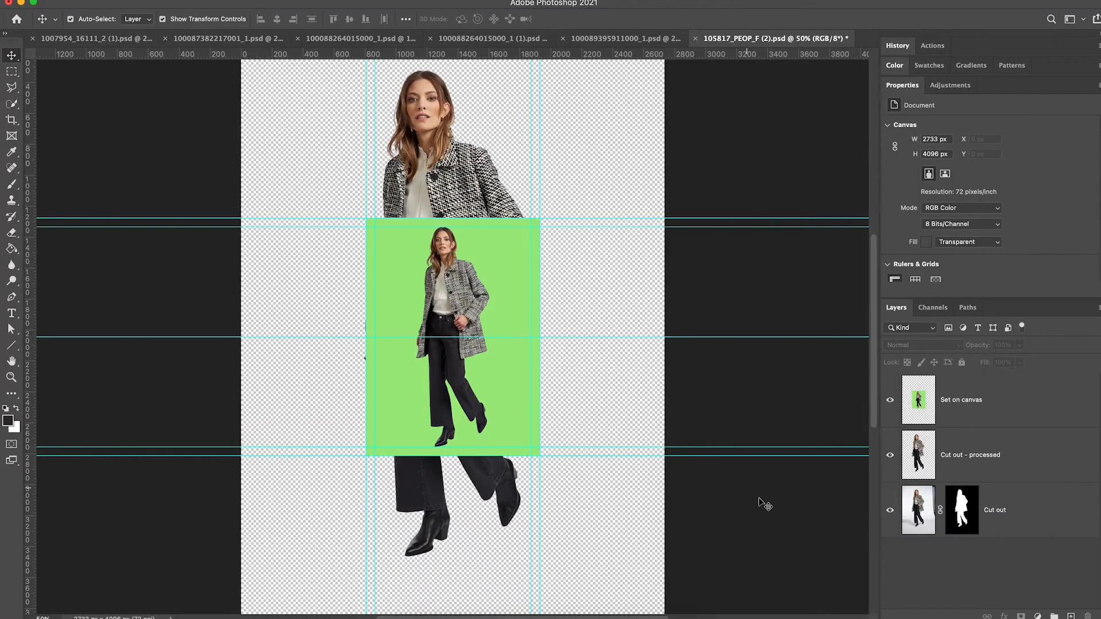
mouse_move(769, 508)
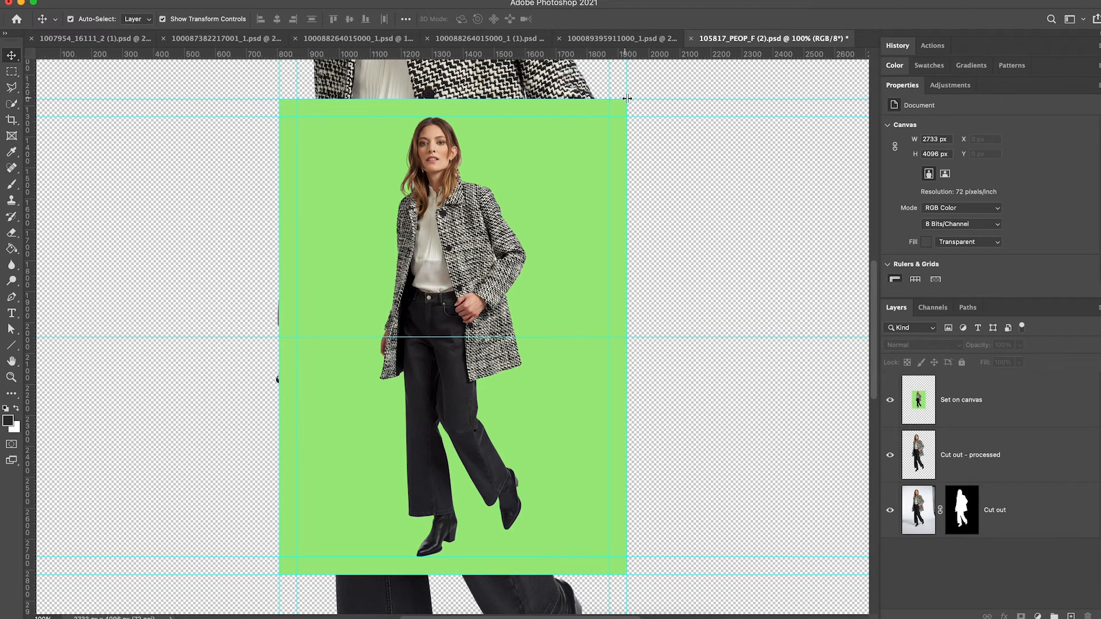
mouse_move(615, 113)
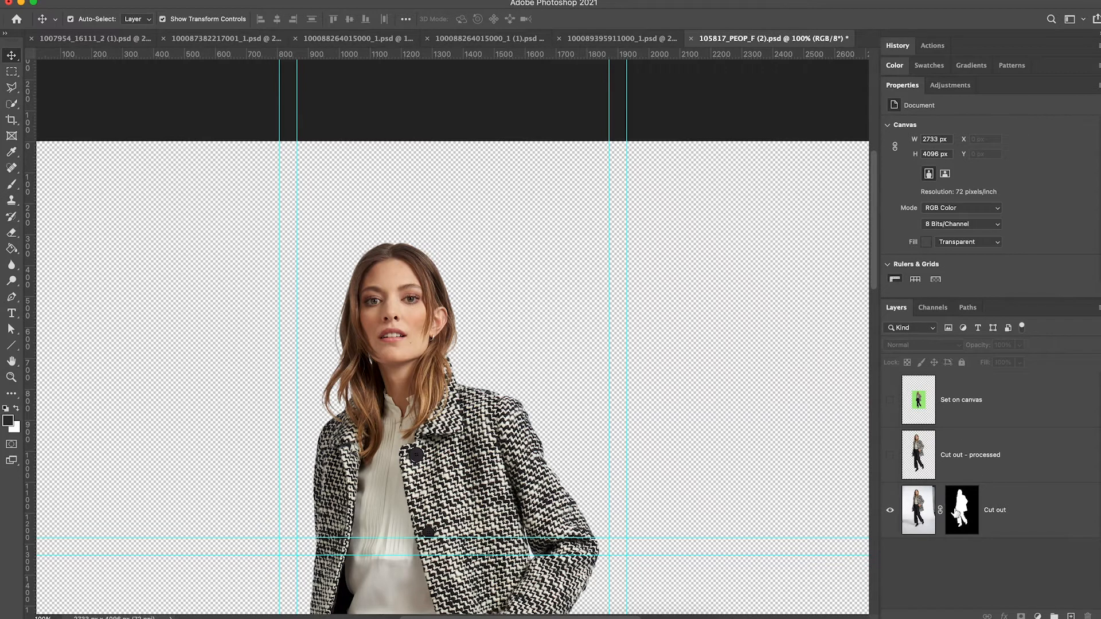
Duplicate the masked Cut out layer as 'Cut out copy'
click(961, 509)
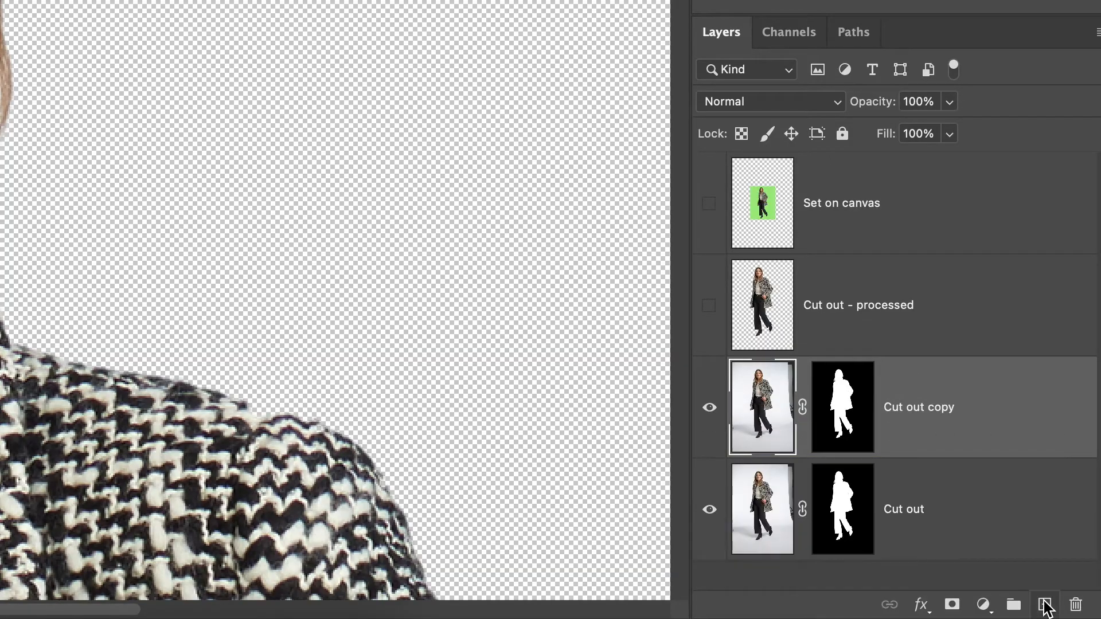
Move Cut out copy above Set on canvas and scale the figure down within the guides
right_click(841, 407)
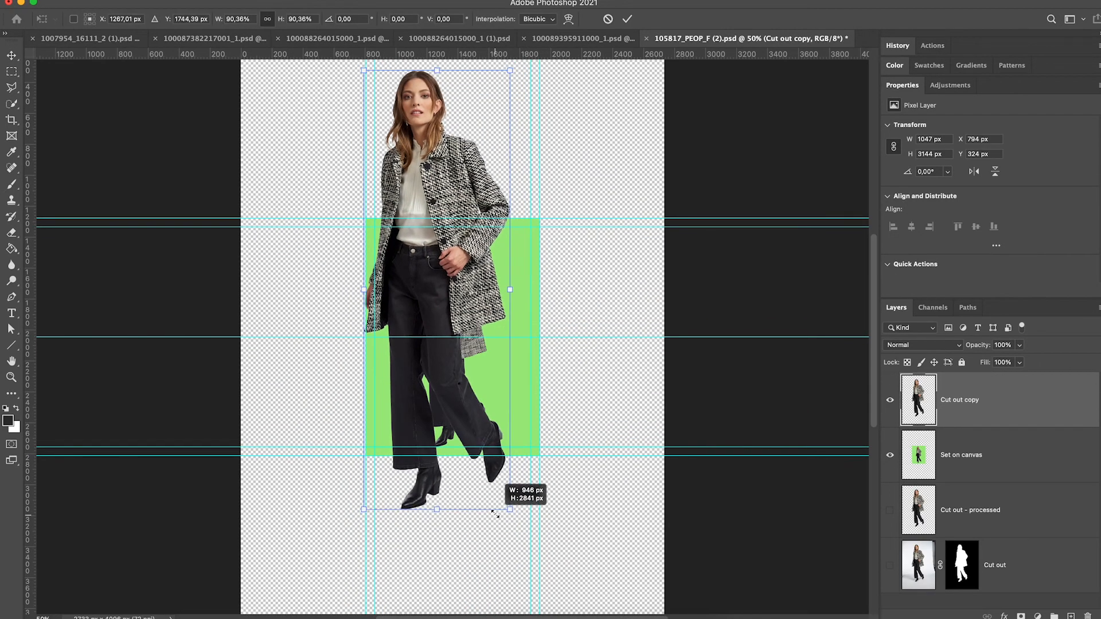
drag(510, 510, 489, 446)
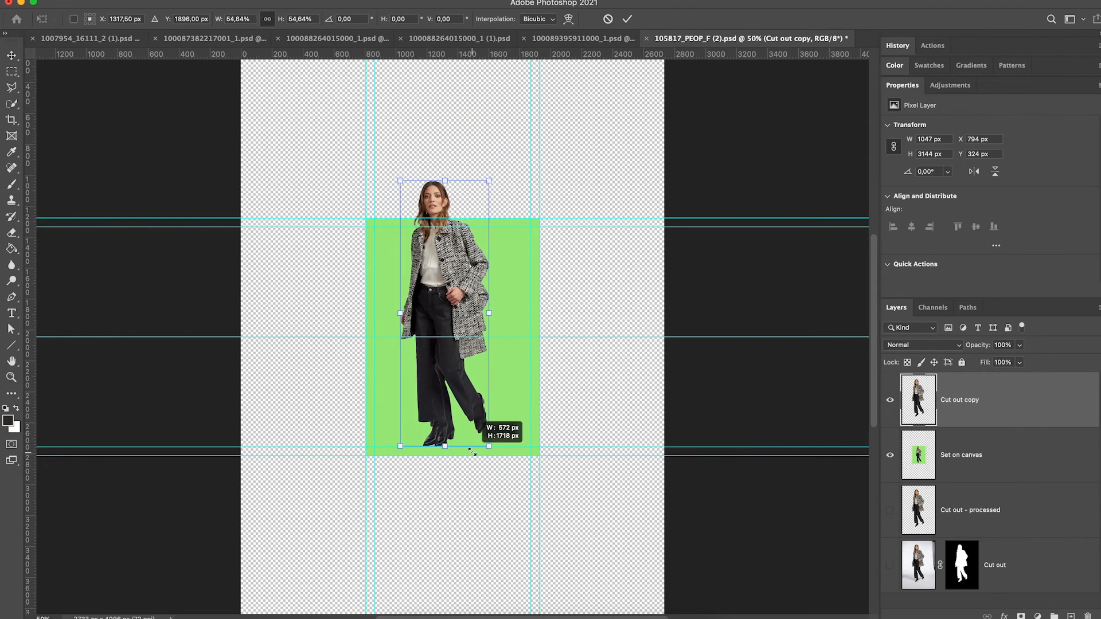